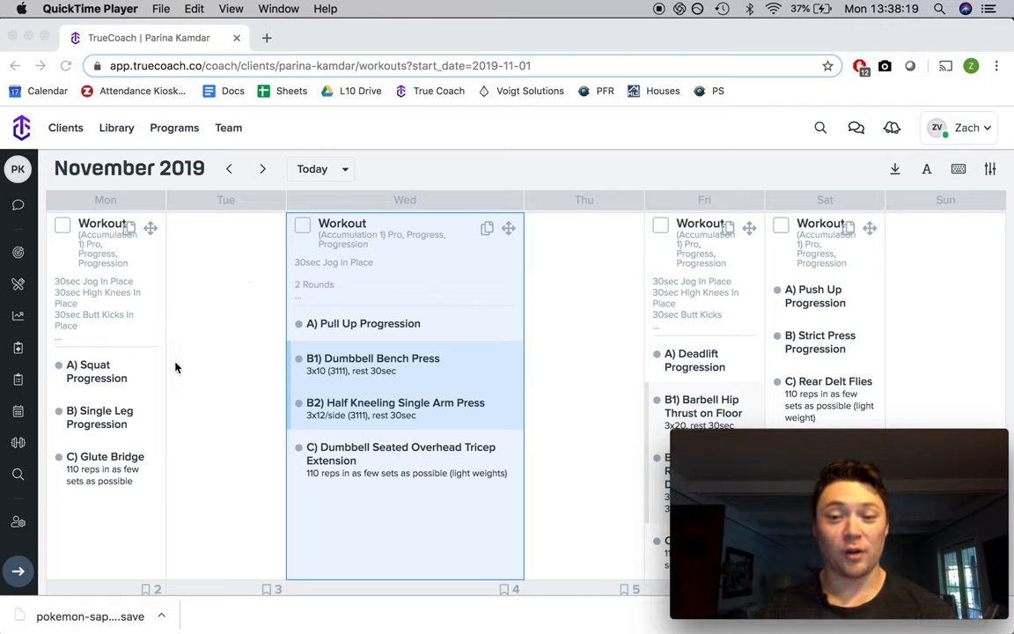
mouse_move(215, 378)
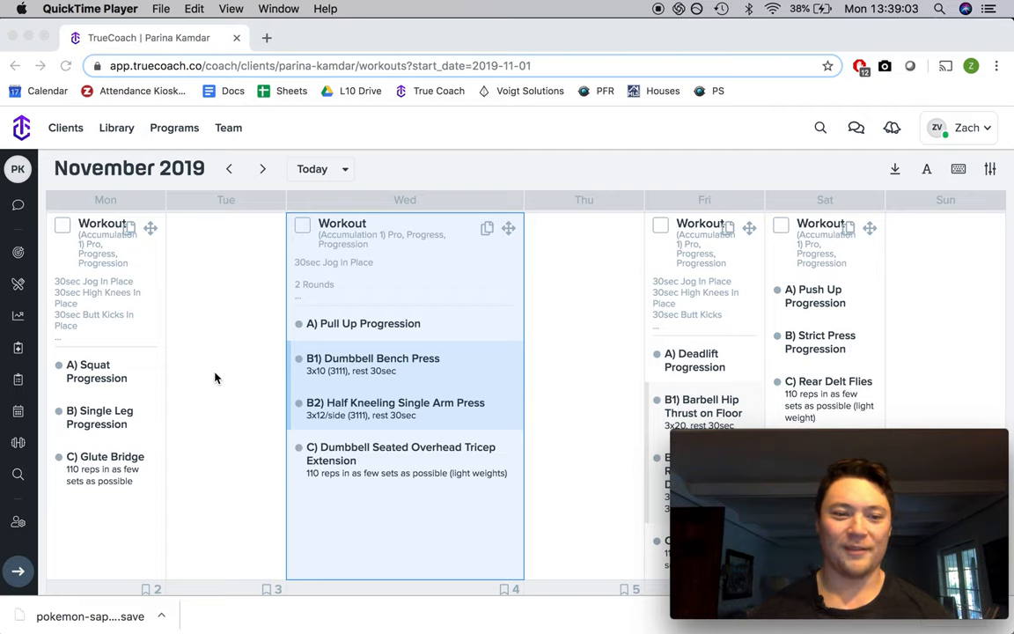
mouse_move(115, 426)
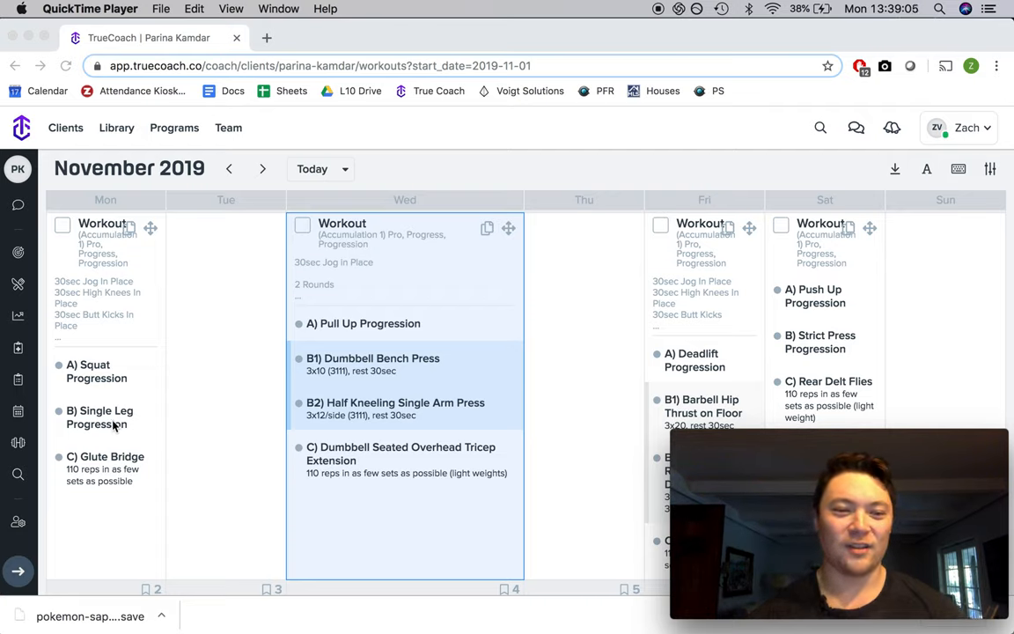
mouse_move(92, 491)
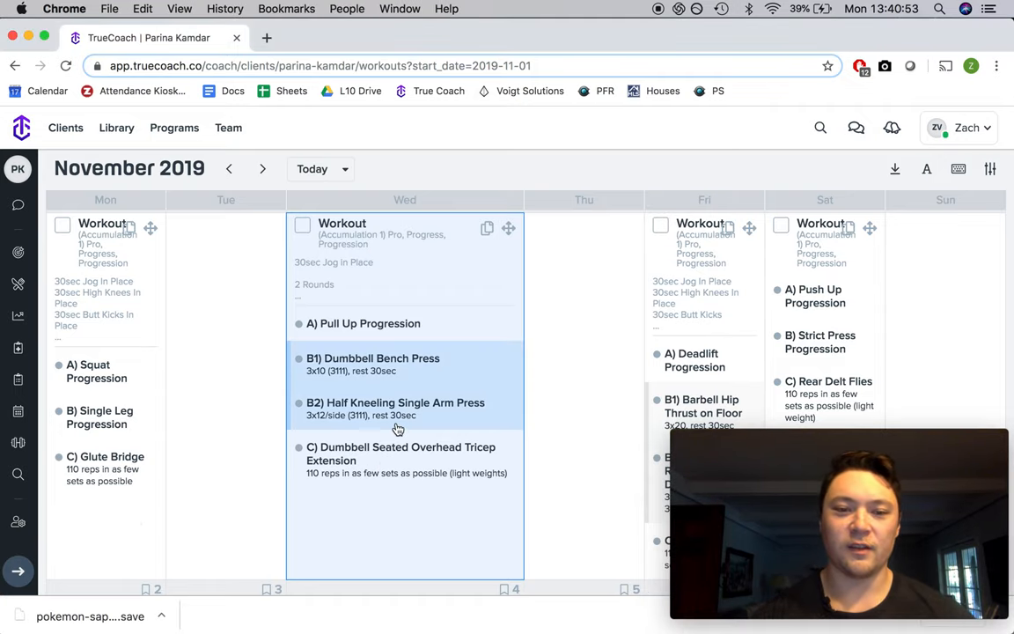
- Scroll the November 2019 calendar to the Wed Nov 27 workout card
scroll("down", 3)
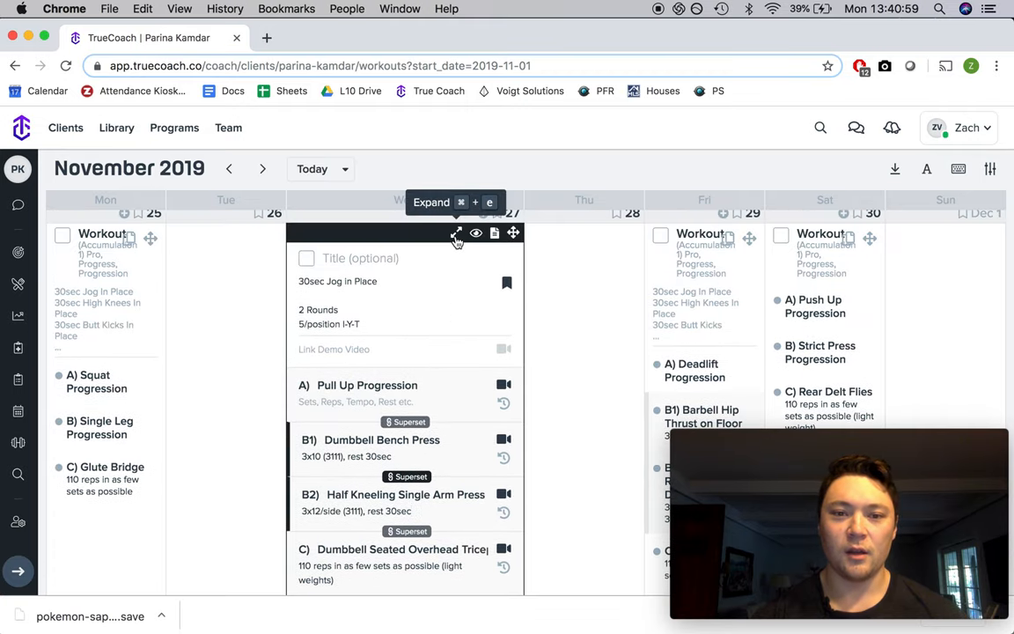
- Expand the Nov 27 workout to full page and scroll to the warm-up and Pull Up Progression
left_click(458, 233)
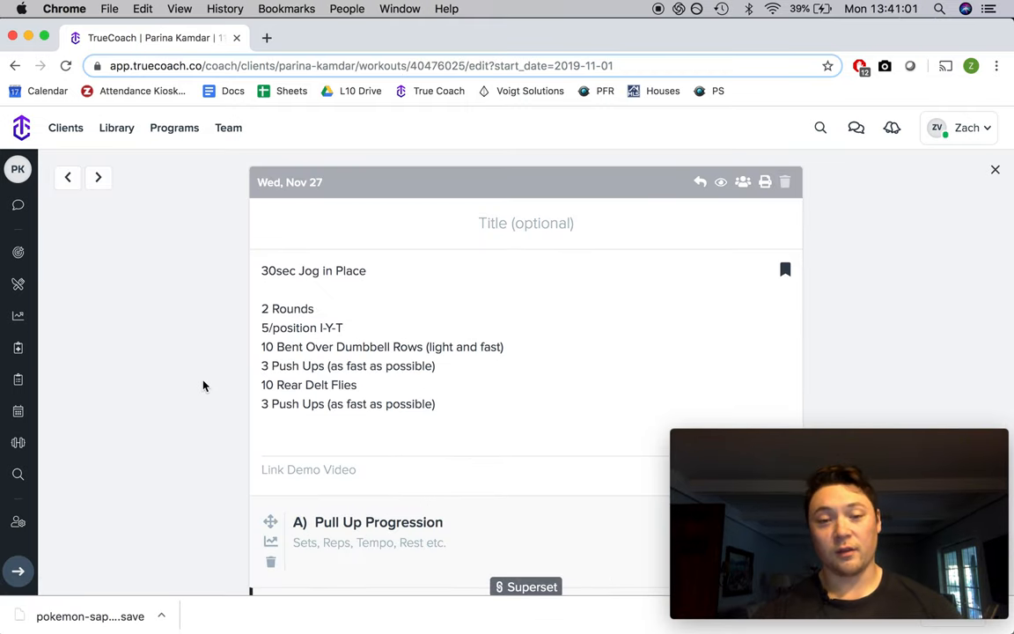
scroll("down", 3)
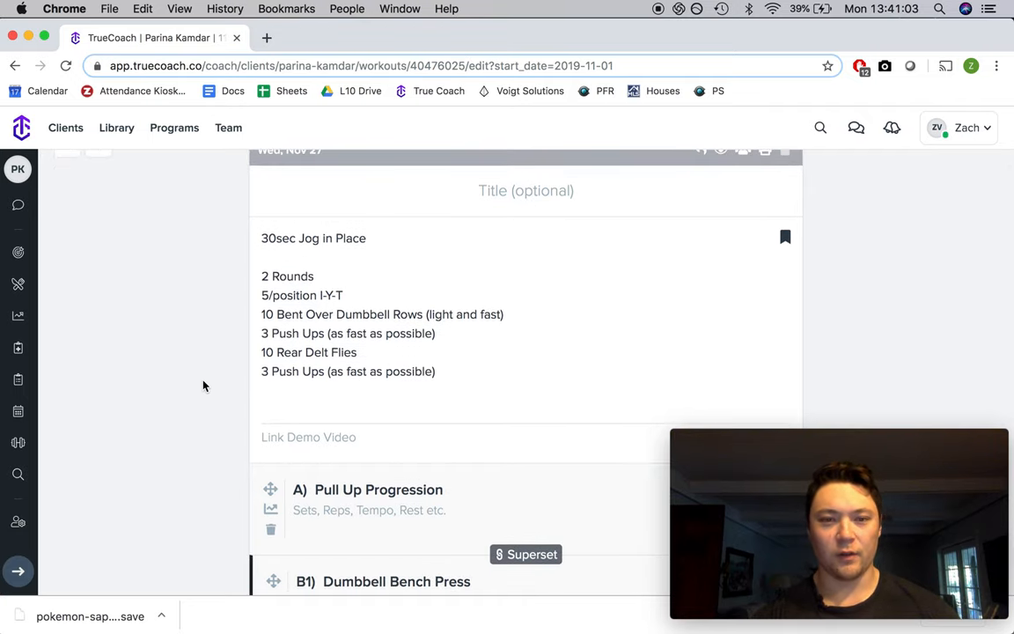
scroll("down", 3)
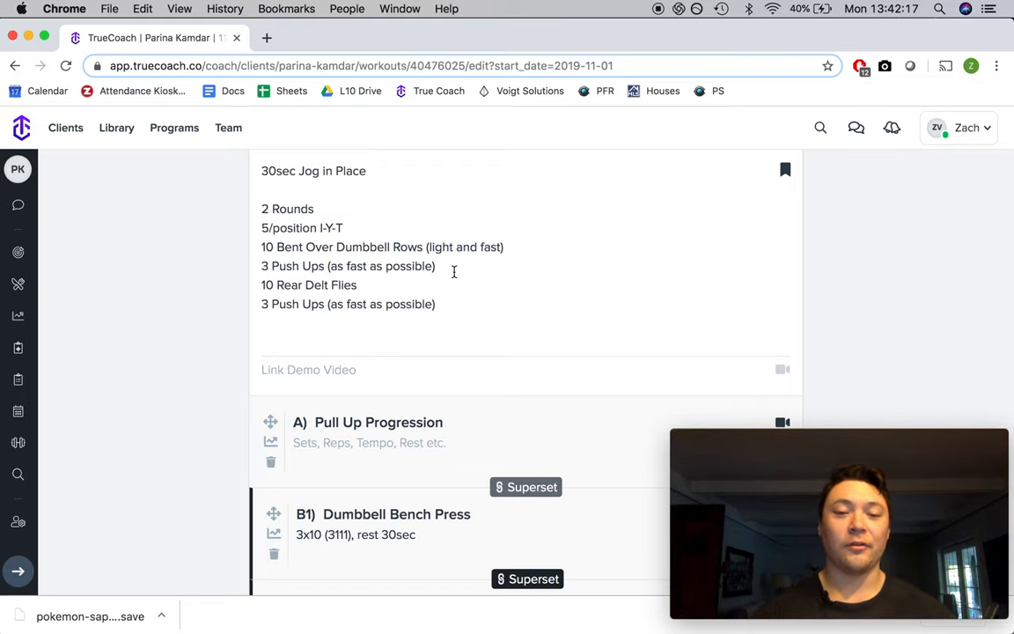
scroll("down", 3)
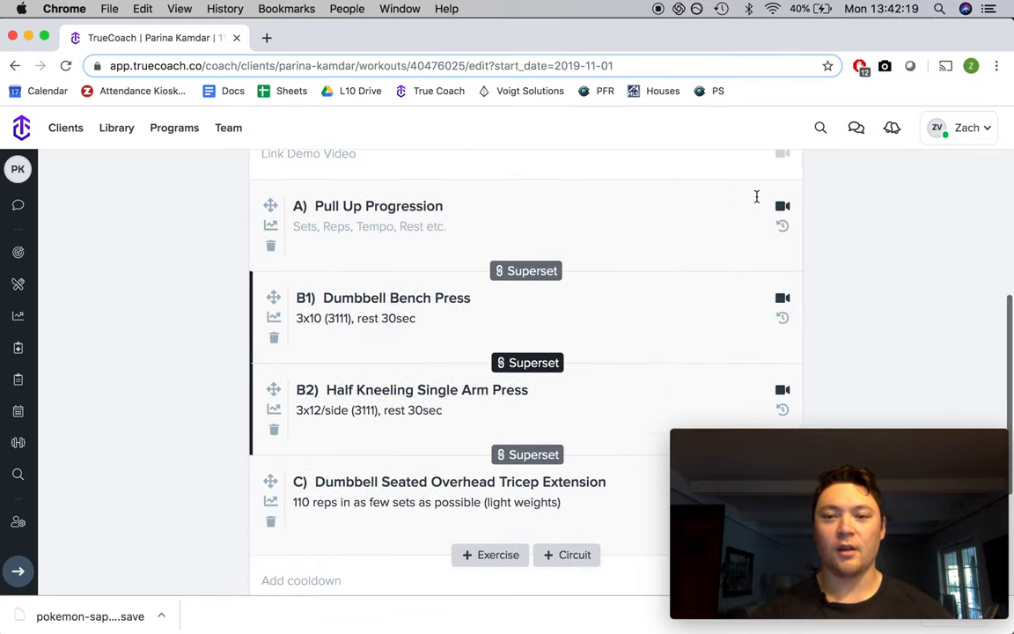
left_click(782, 206)
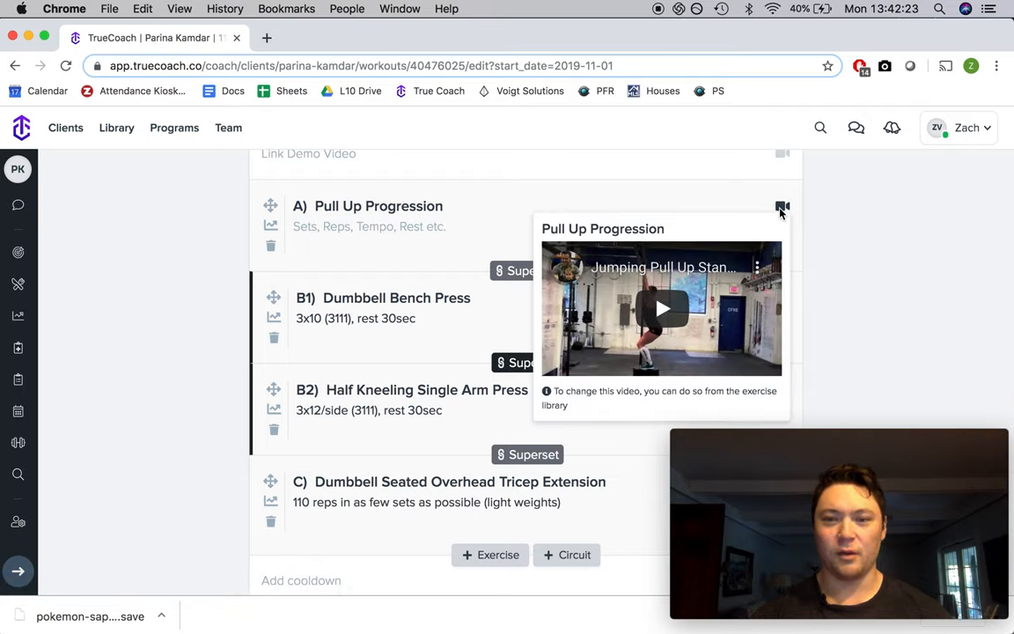
mouse_move(711, 208)
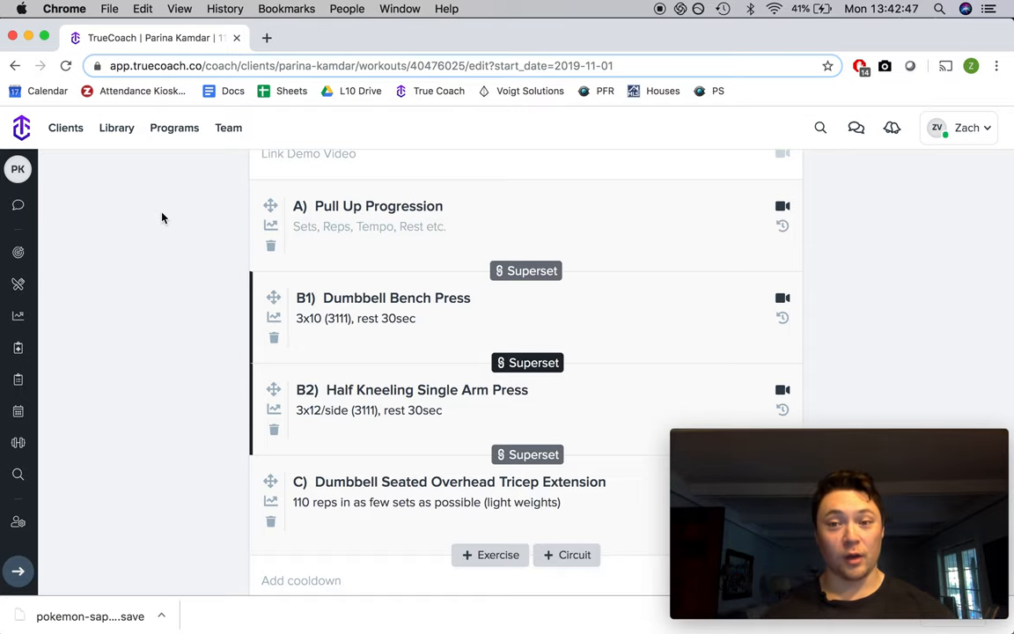
scroll("down", 3)
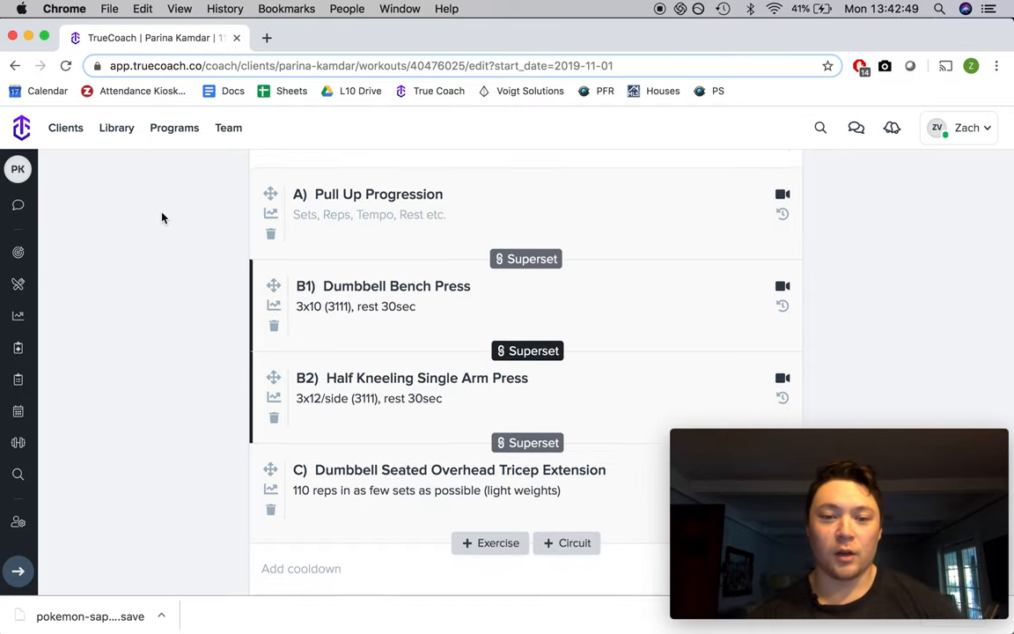
scroll("down", 3)
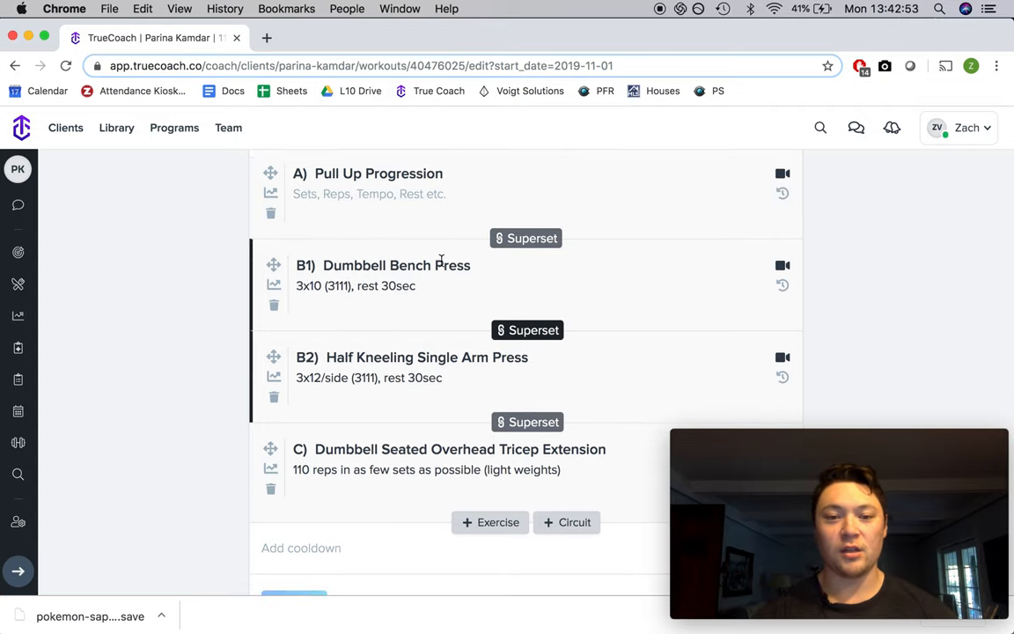
scroll("down", 3)
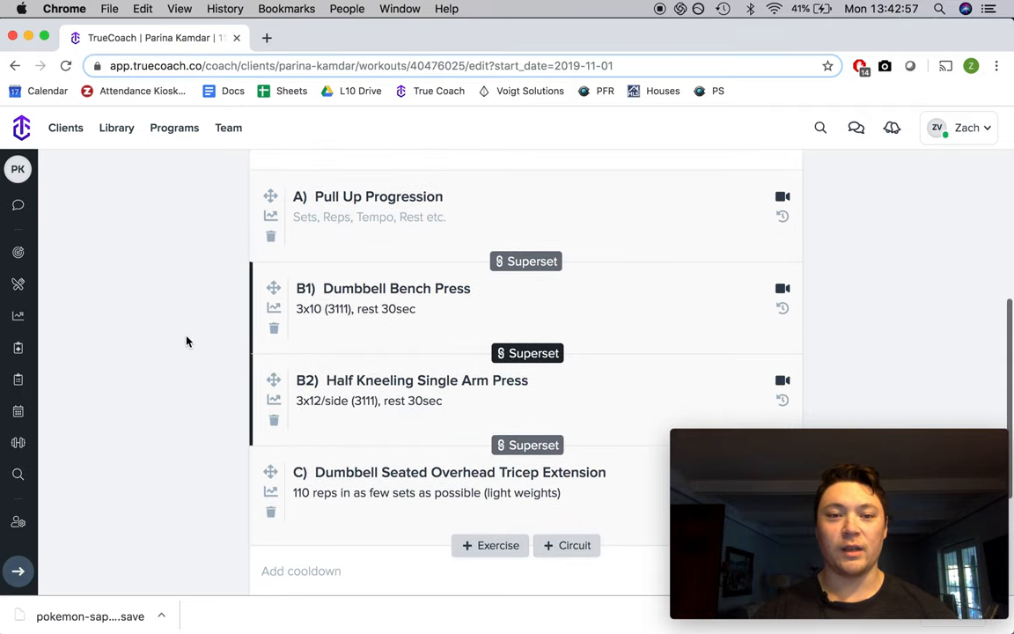
scroll("down", 3)
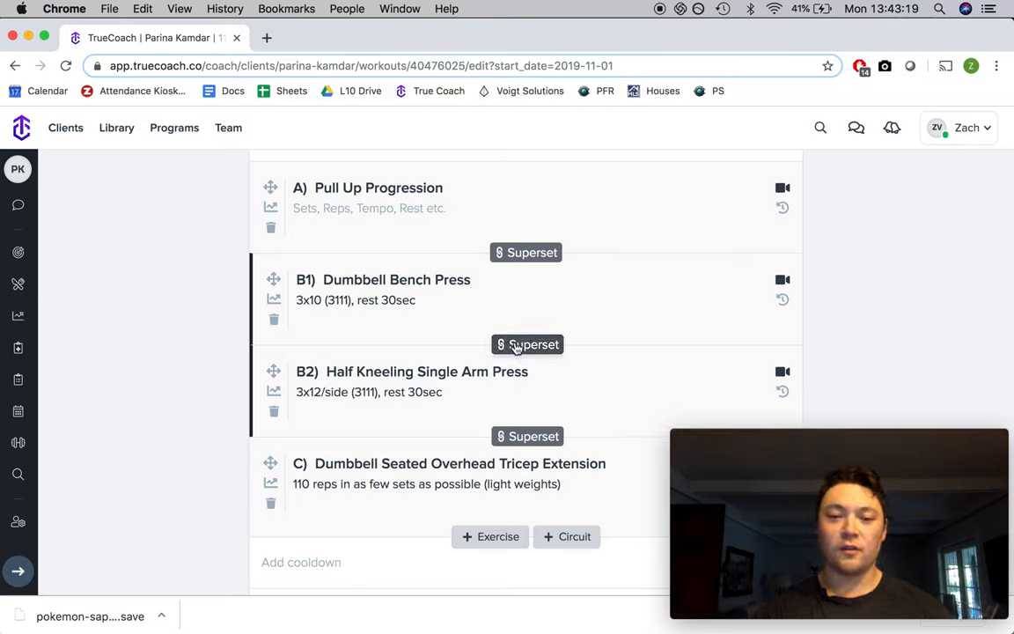
mouse_move(303, 359)
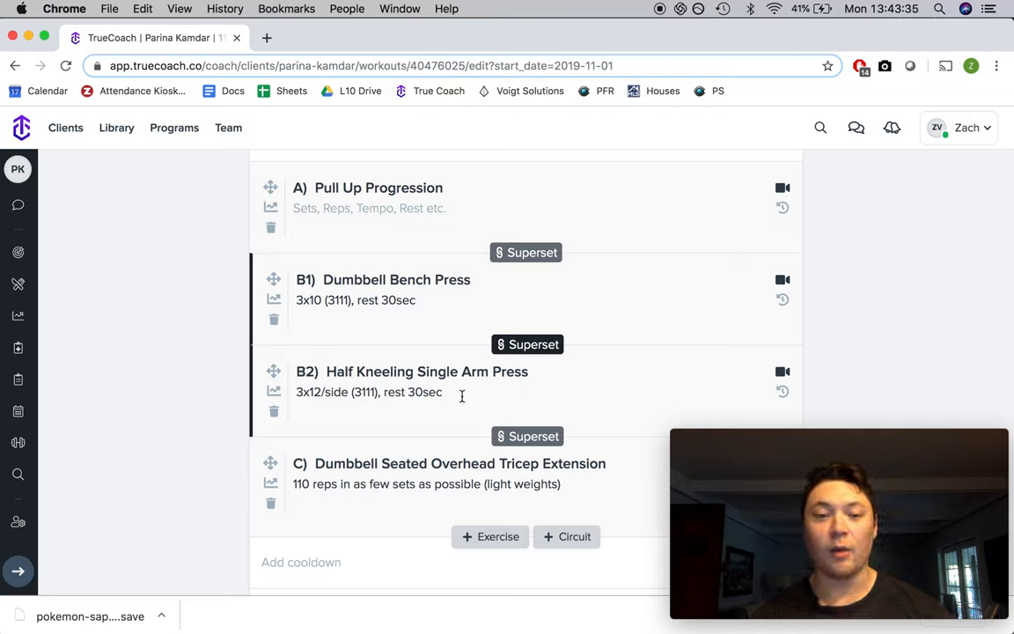
mouse_move(444, 306)
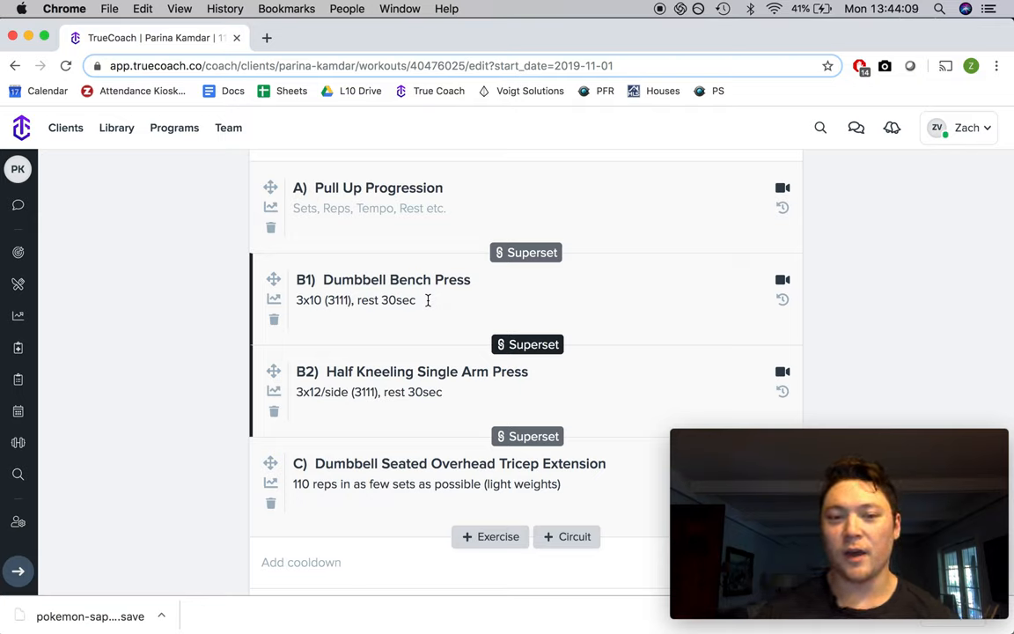
mouse_move(320, 292)
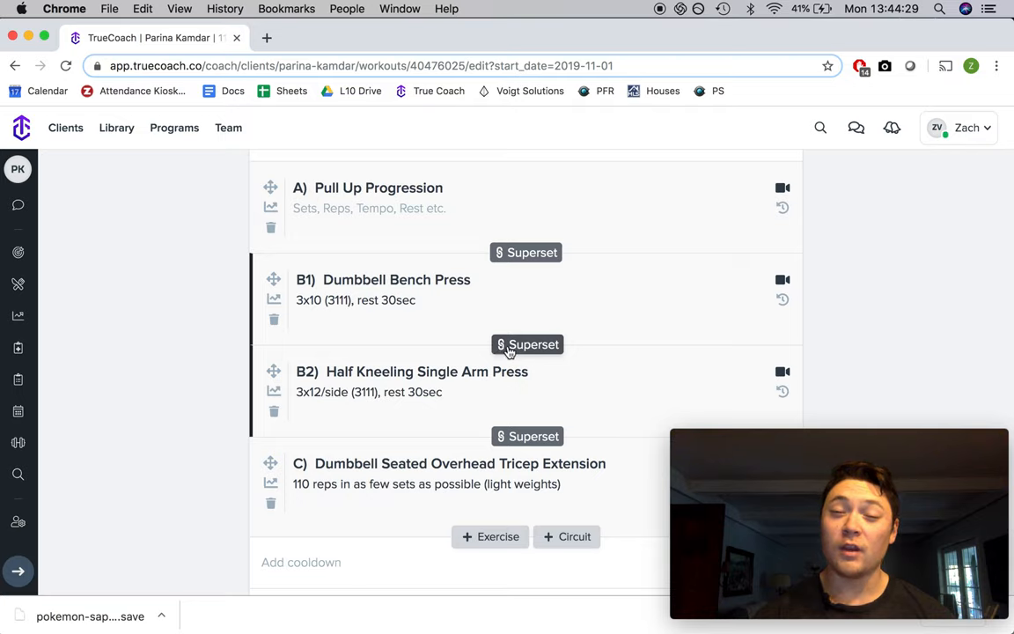
mouse_move(577, 352)
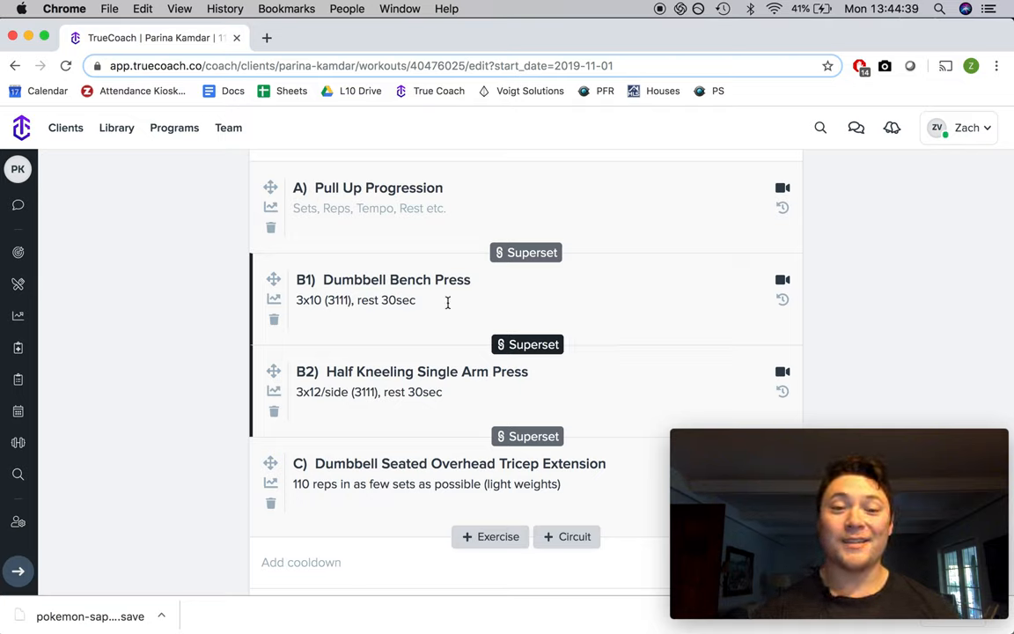
left_click(416, 299)
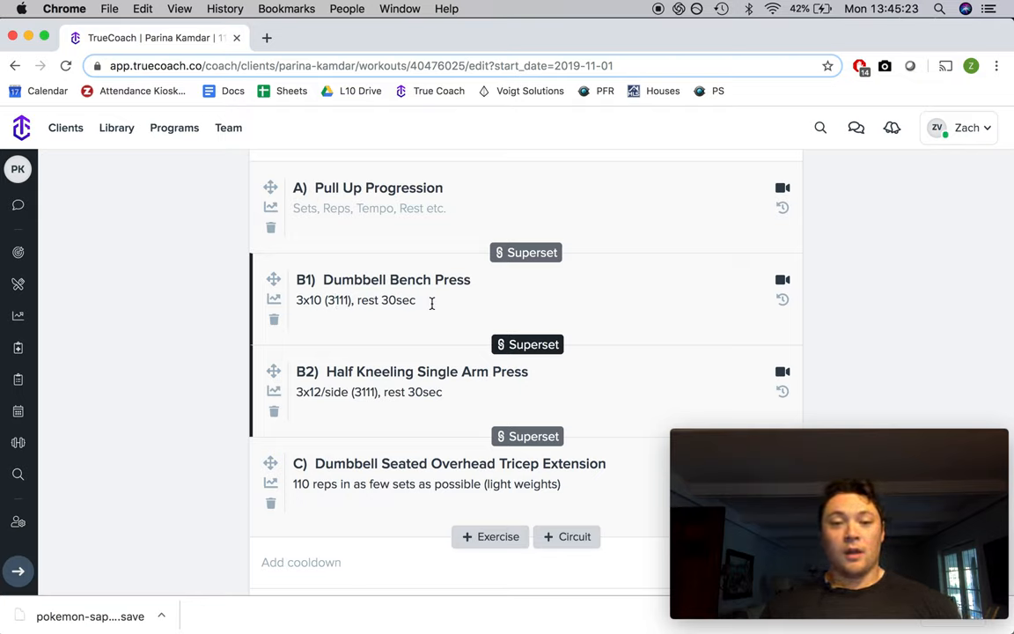
left_click(338, 299)
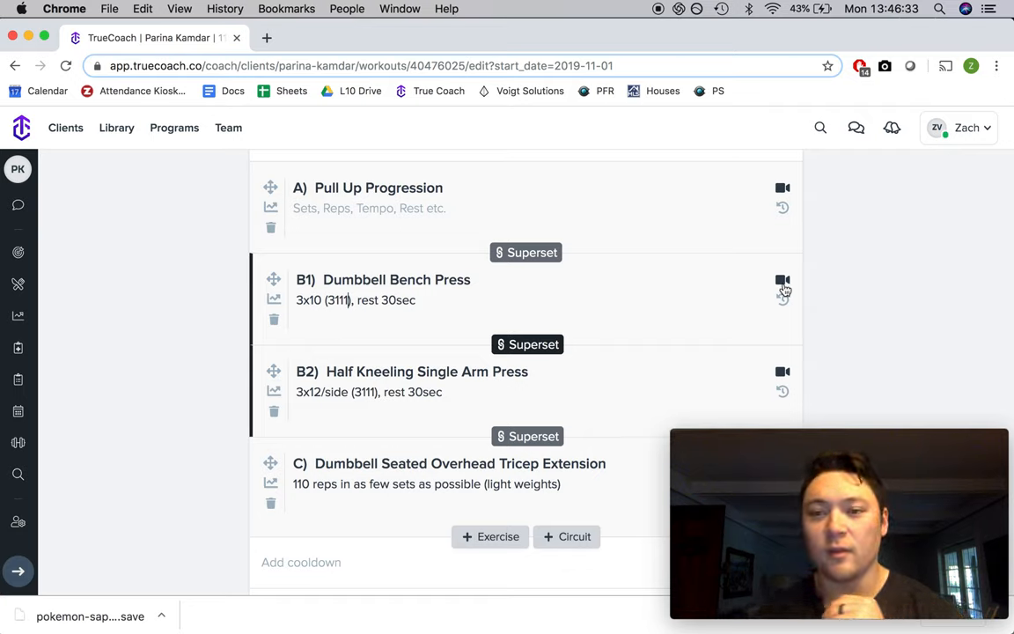
left_click(782, 280)
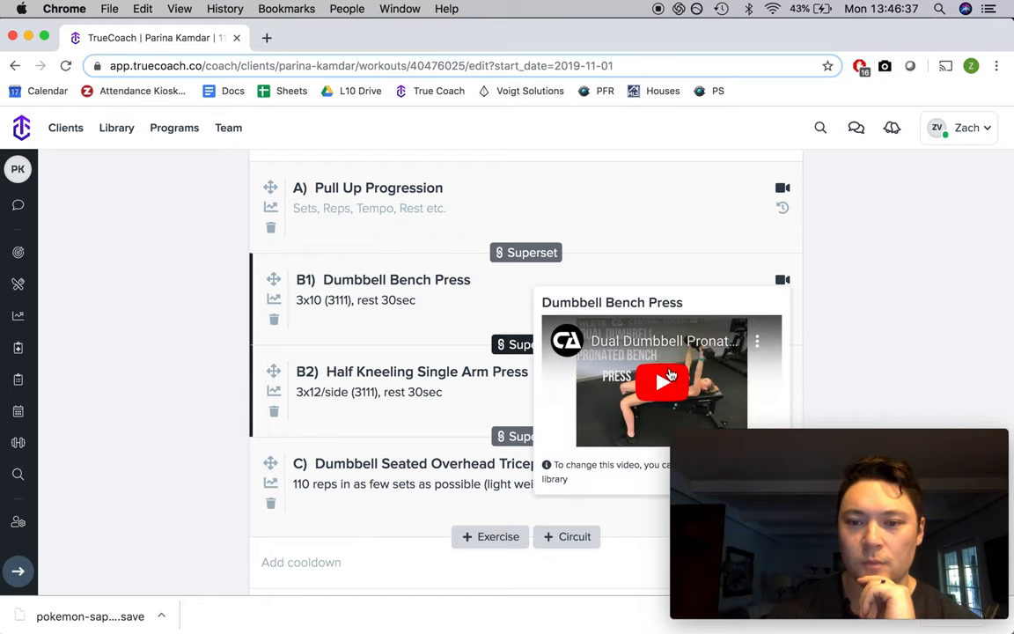
left_click(662, 380)
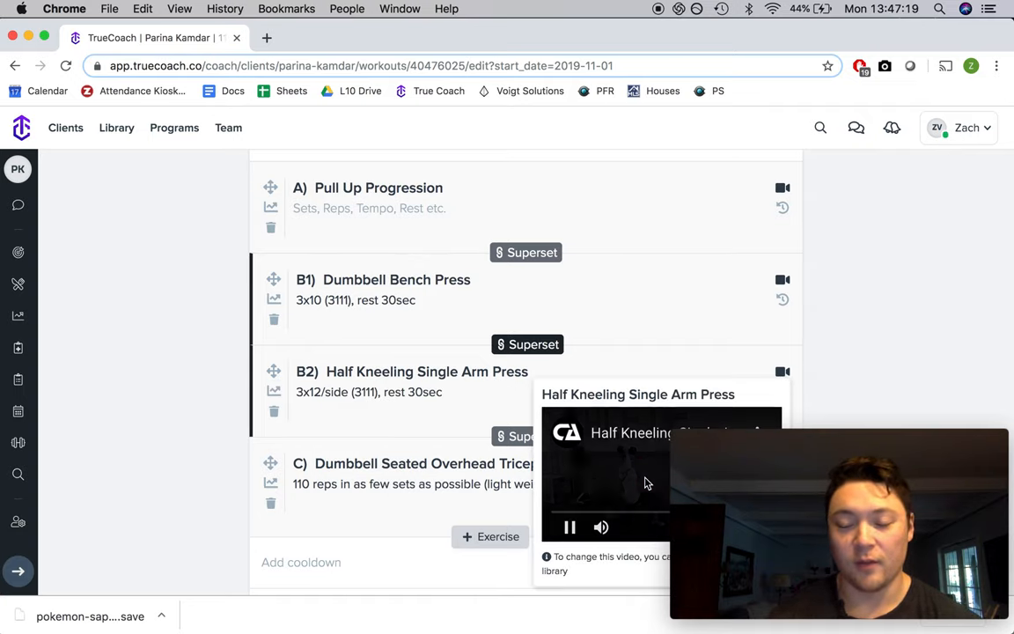
left_click(570, 526)
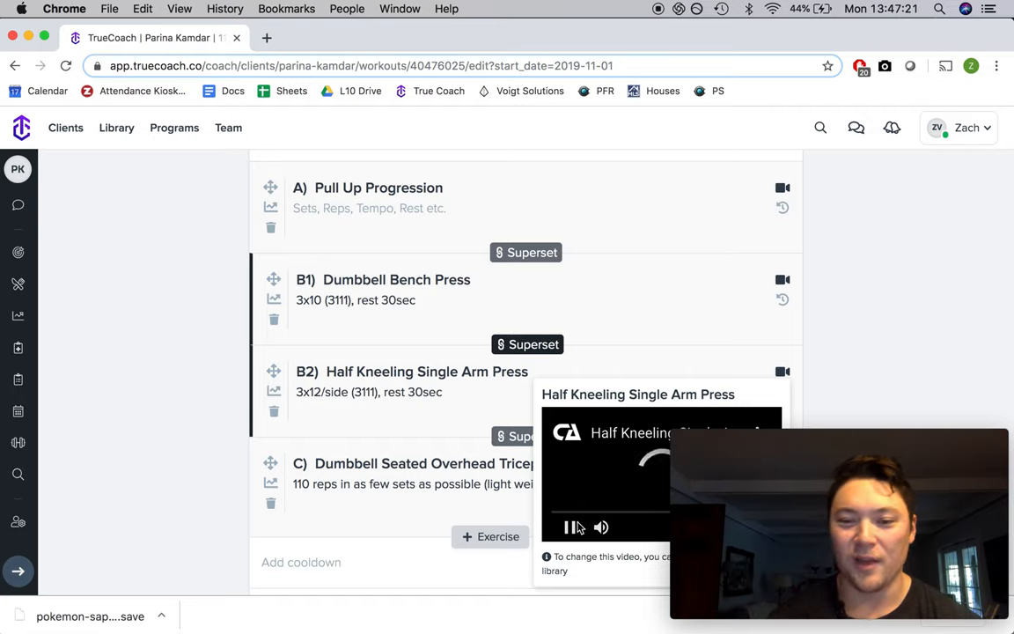
left_click(570, 528)
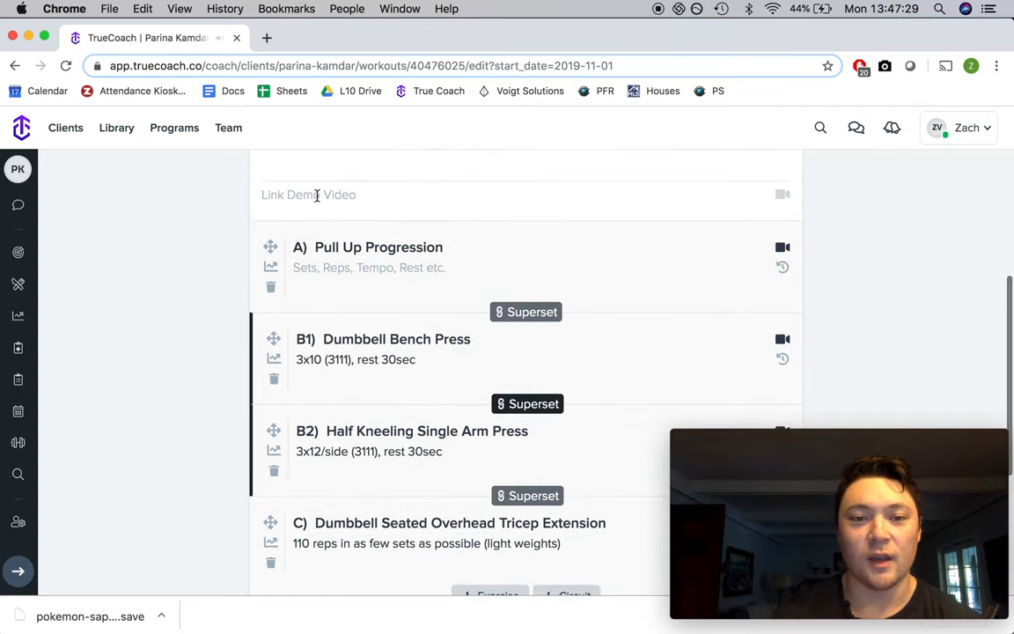
scroll("down", 3)
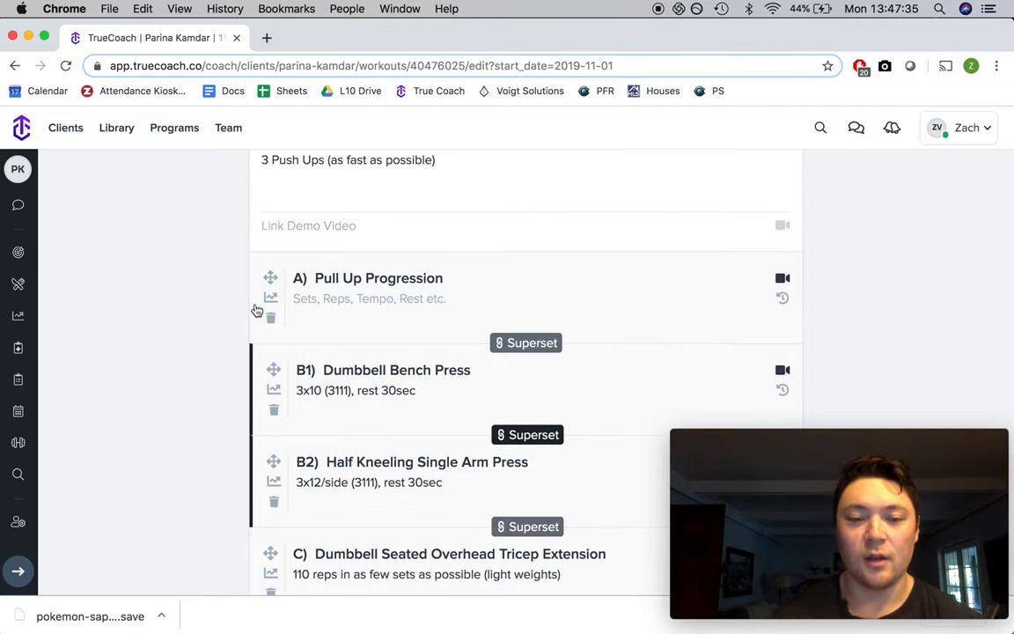
scroll("down", 3)
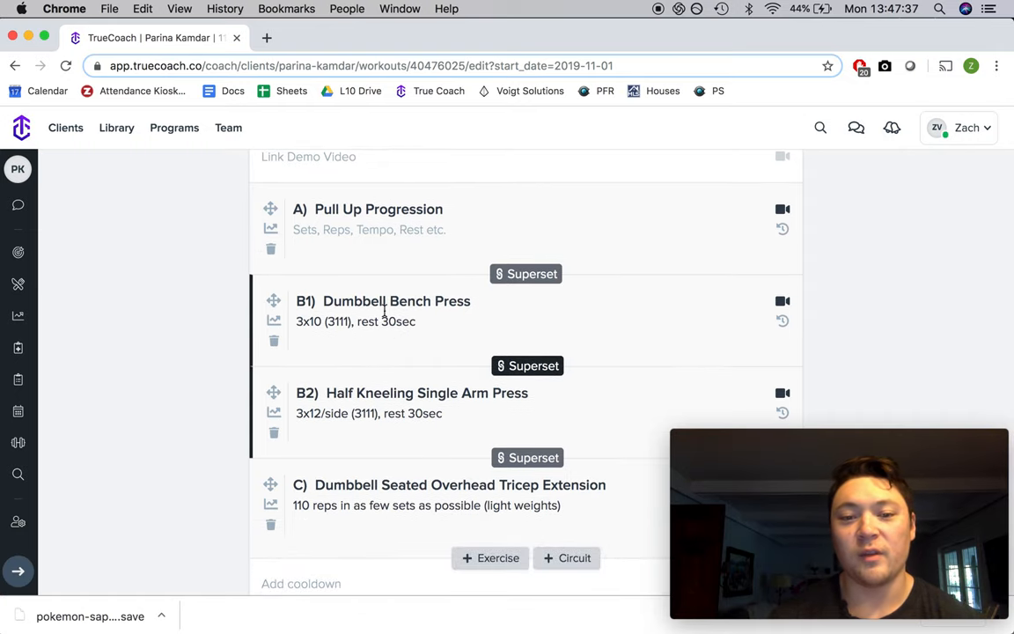
scroll("down", 3)
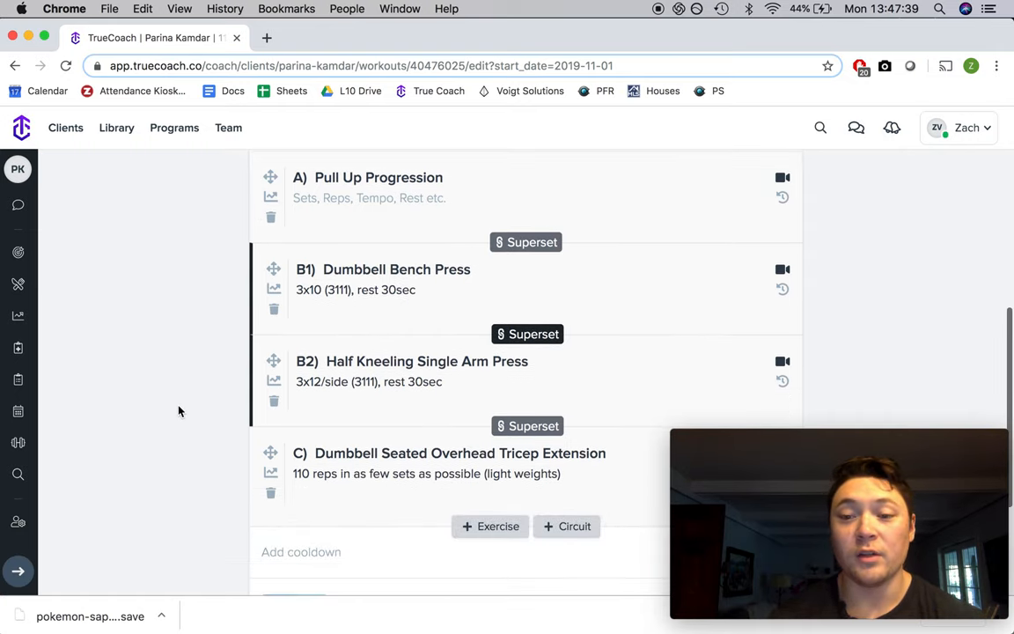
scroll("down", 3)
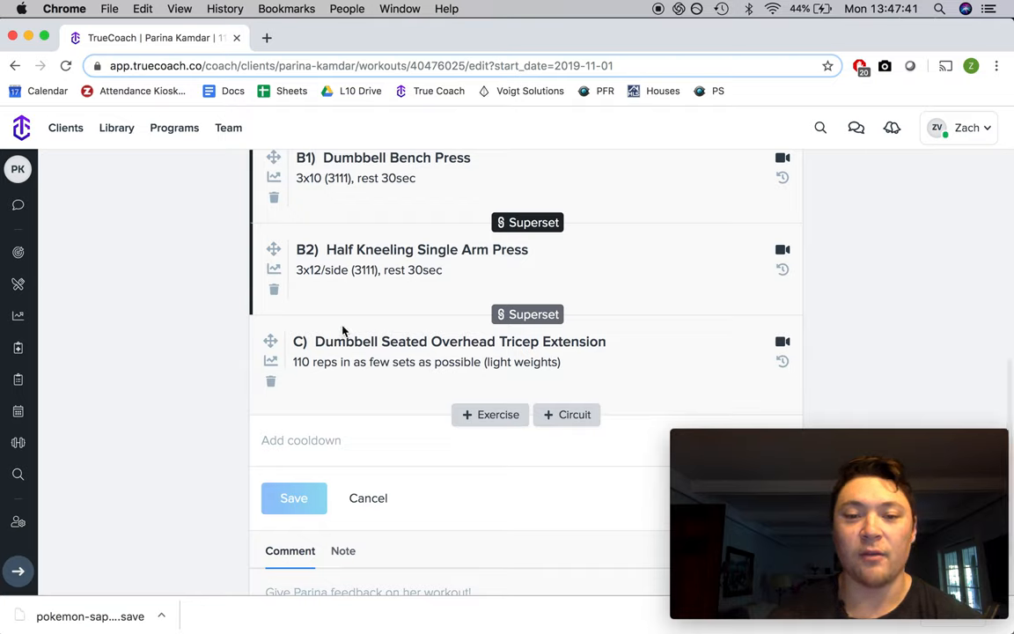
mouse_move(317, 343)
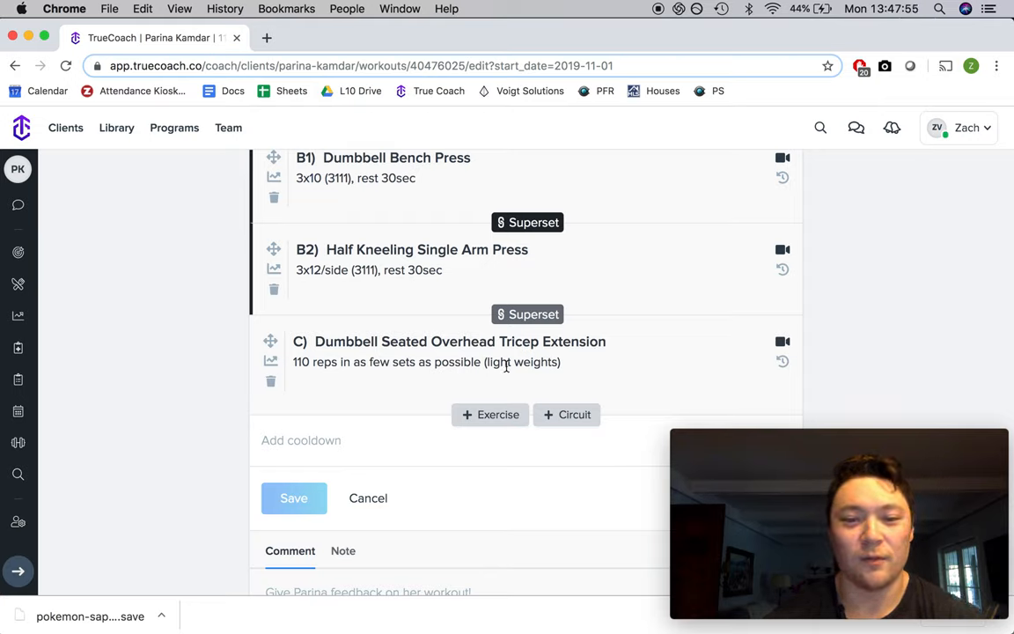
double_click(524, 363)
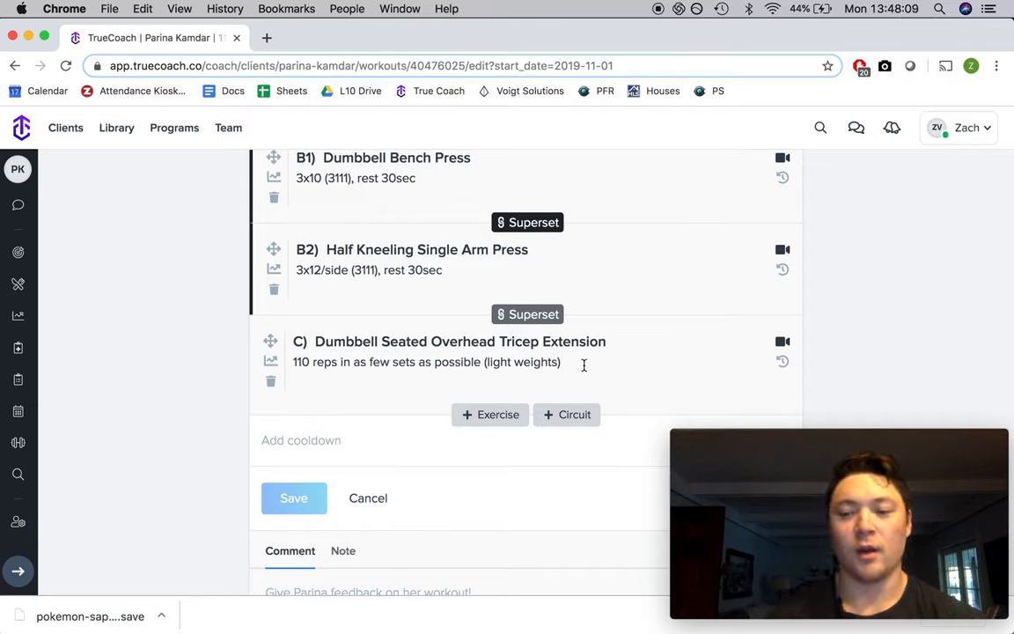
mouse_move(579, 364)
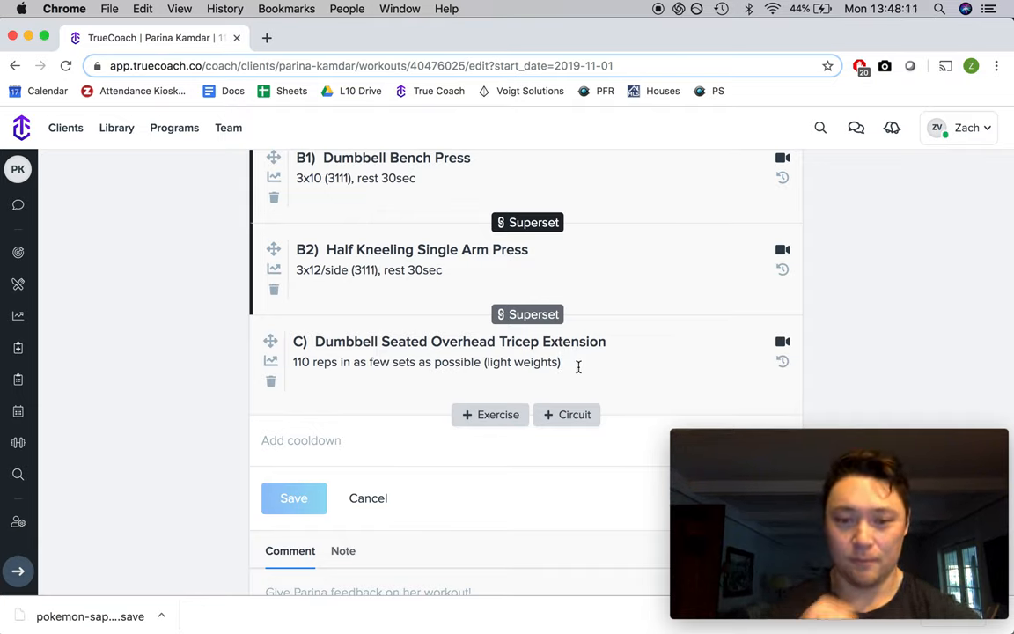